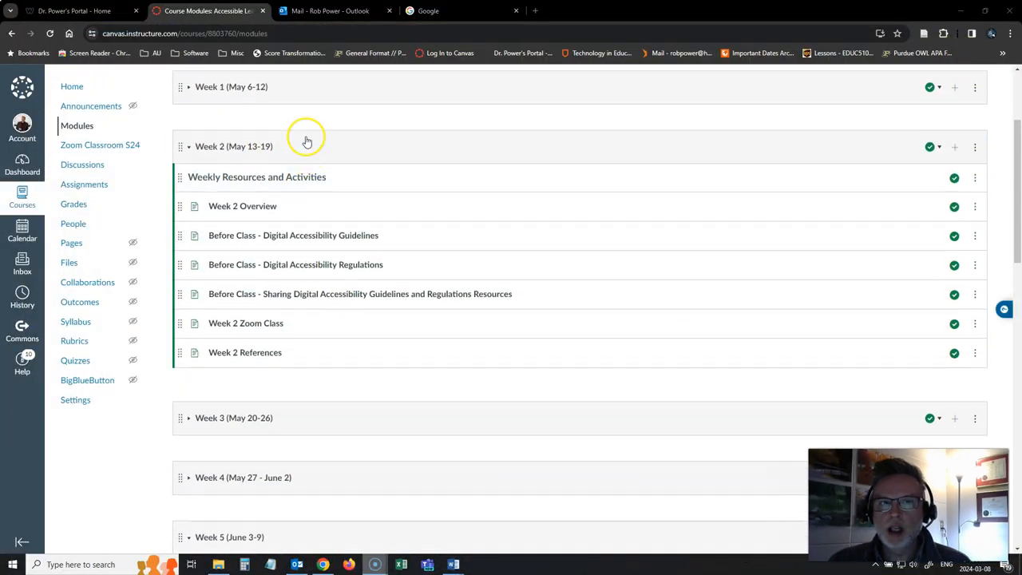
mouse_move(335, 151)
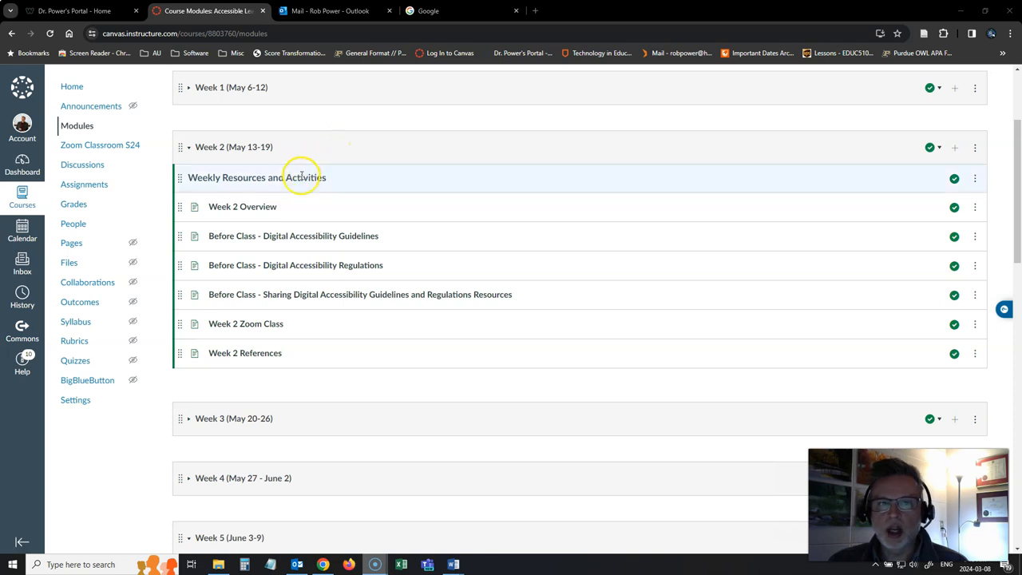
mouse_move(291, 232)
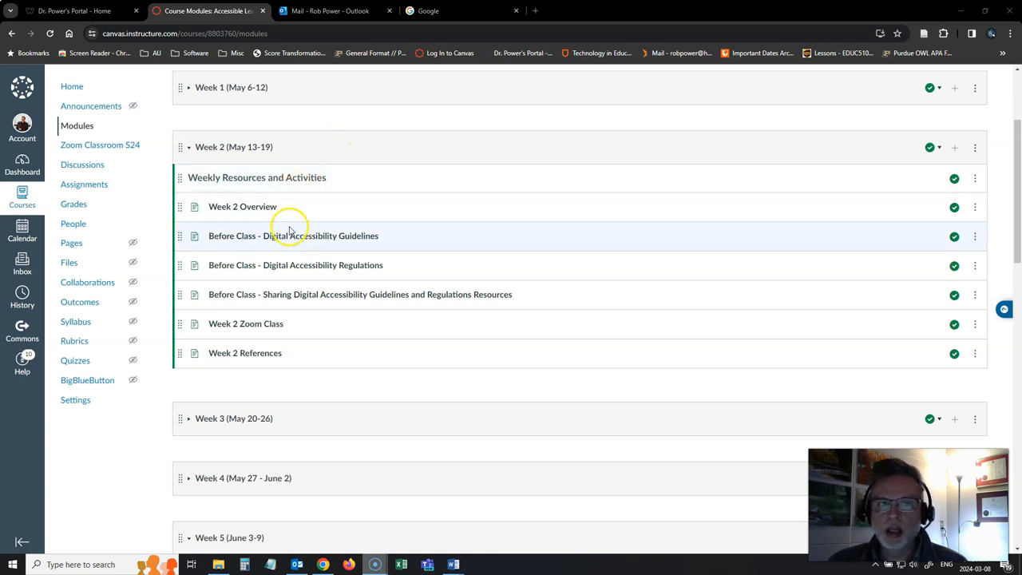
Open the Week 2 Overview page from the Week 2 module's resource list
click(243, 206)
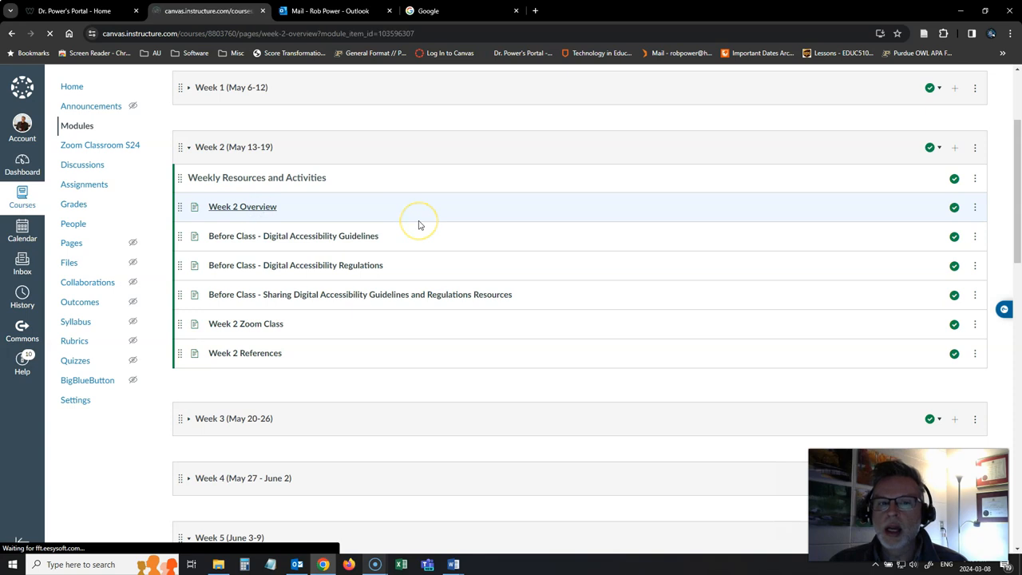
Advance from the Week 2 Overview to the Digital Accessibility Guidelines page
click(243, 206)
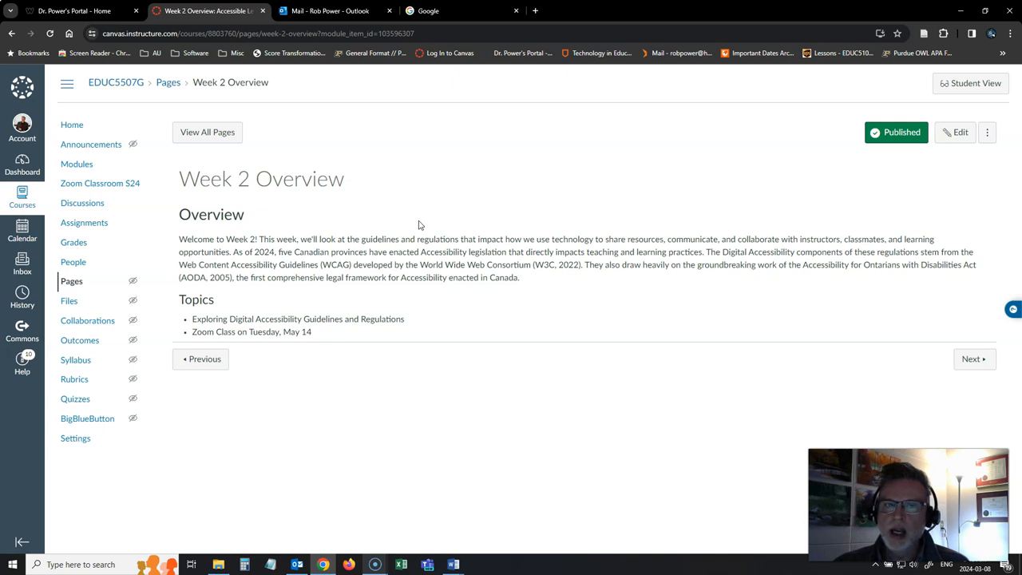
mouse_move(467, 264)
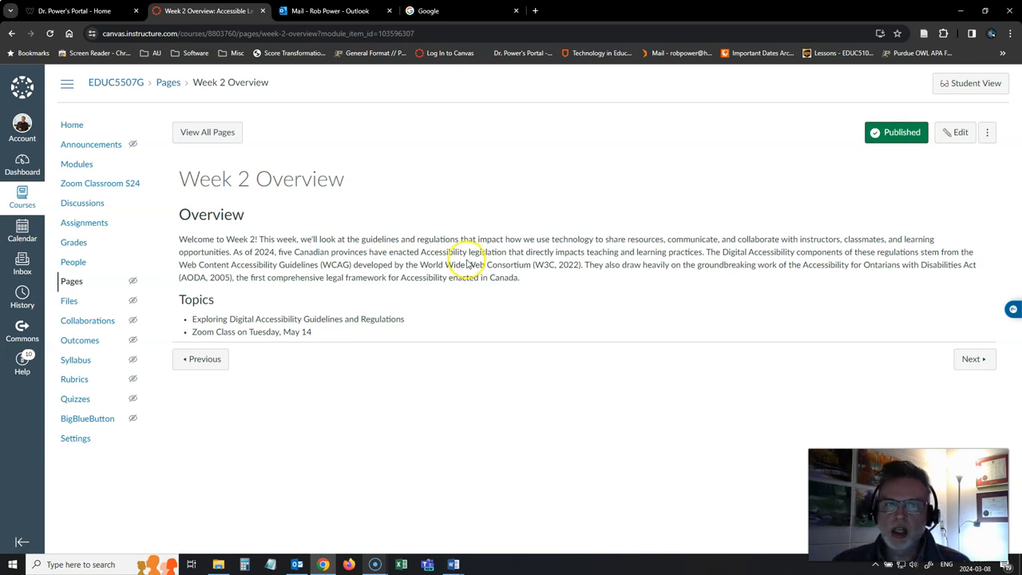
mouse_move(509, 292)
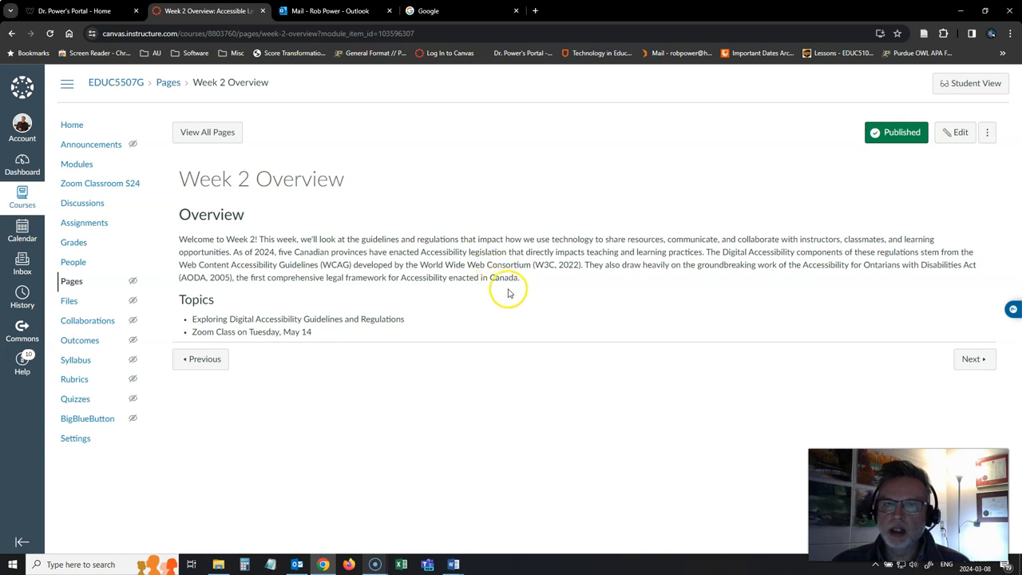
mouse_move(524, 294)
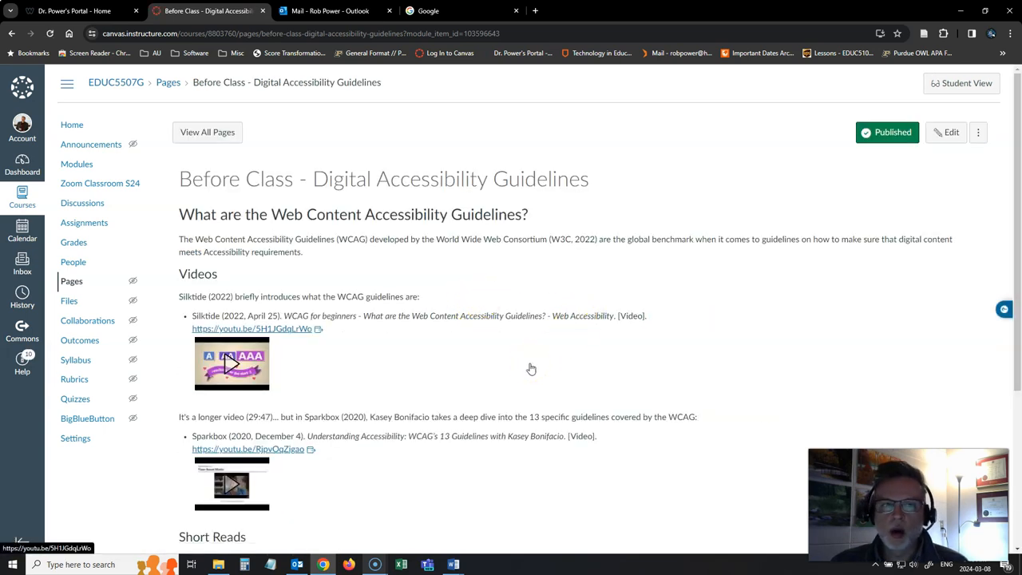
Scroll through the Guidelines page's videos, short reads and longer reads
scroll(down, 3)
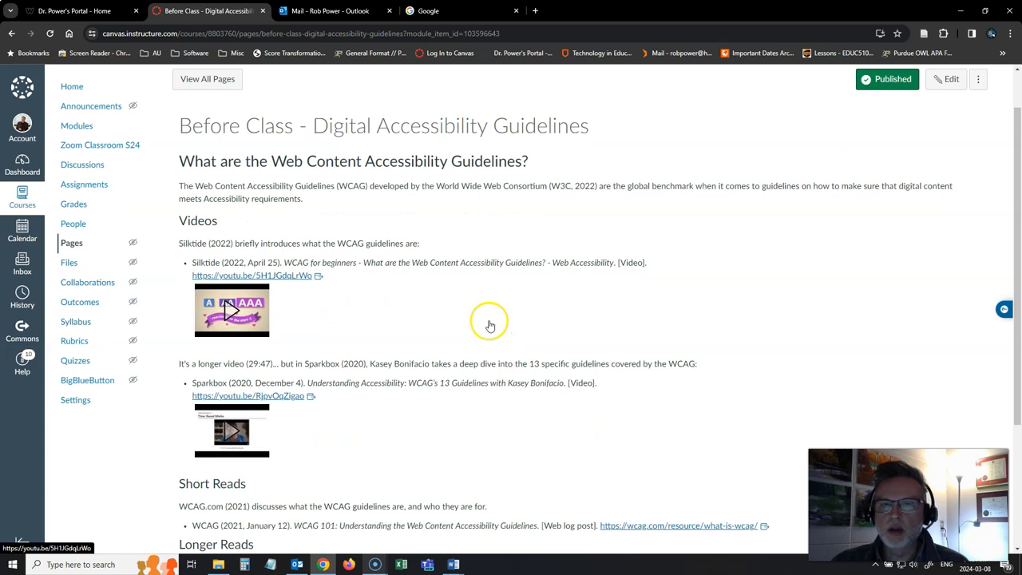
mouse_move(488, 325)
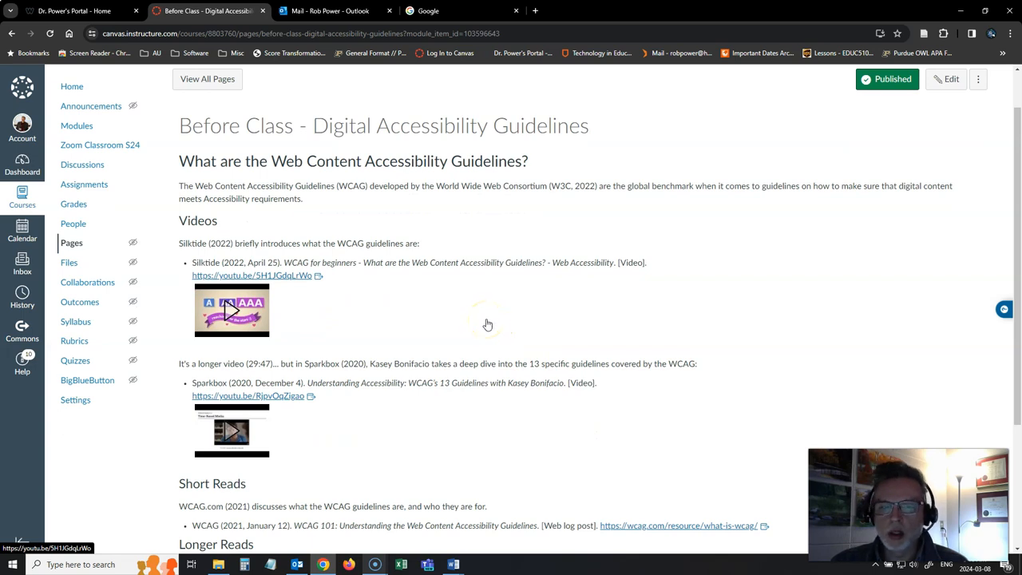
scroll(down, 3)
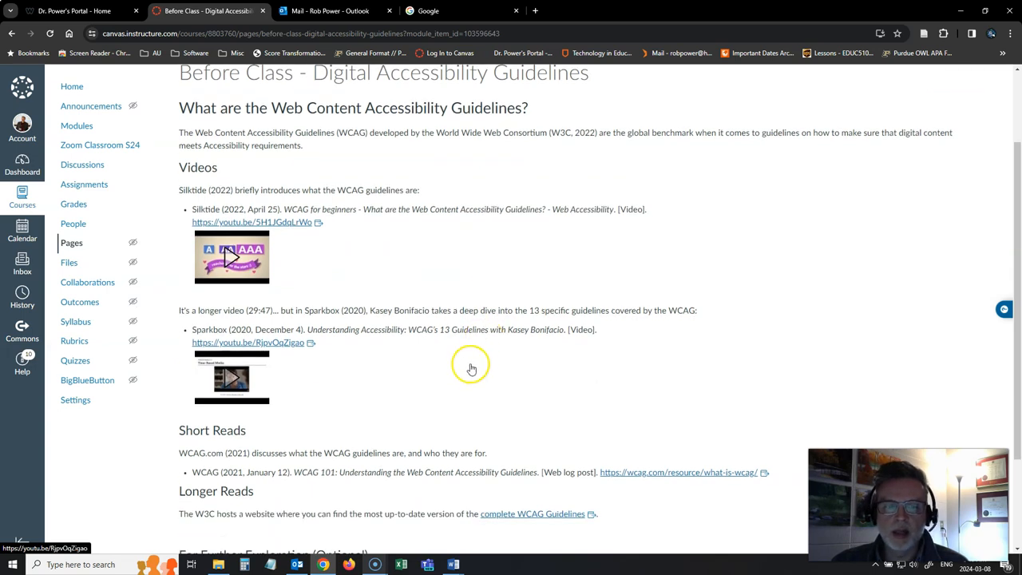
scroll(down, 3)
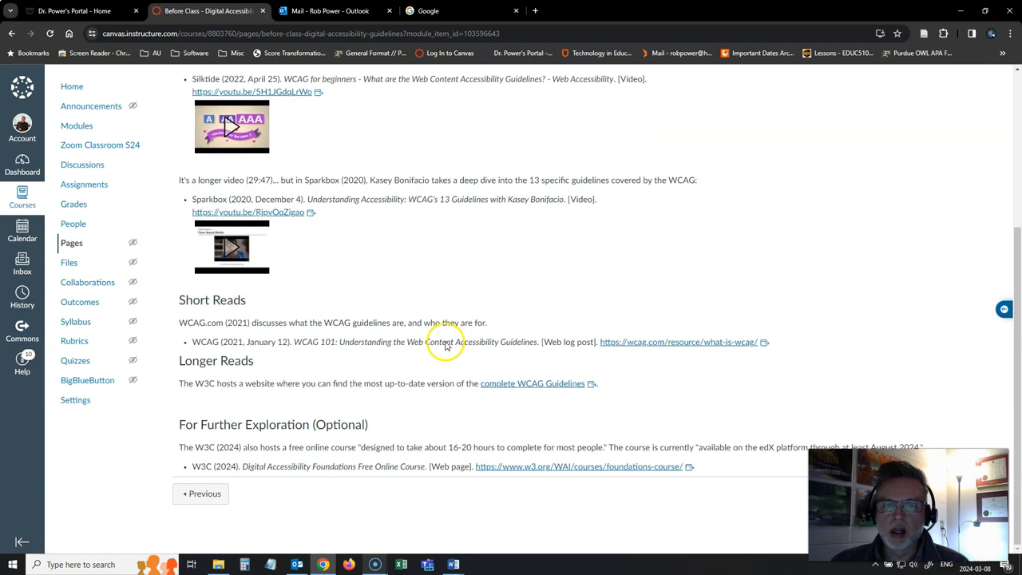
mouse_move(391, 393)
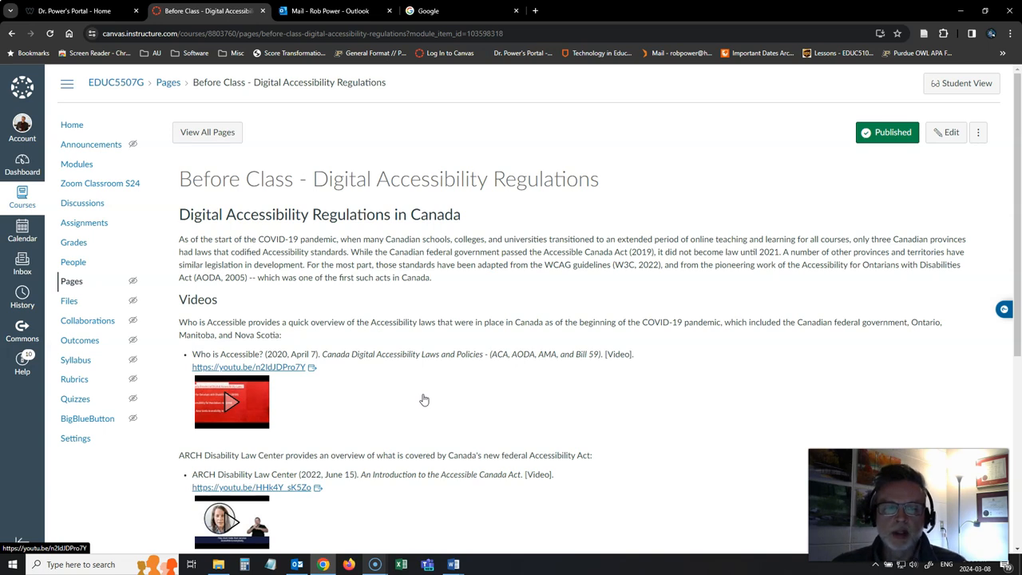
Scroll the Regulations page down to its Short Reads and Longer Reads lists
scroll(down, 3)
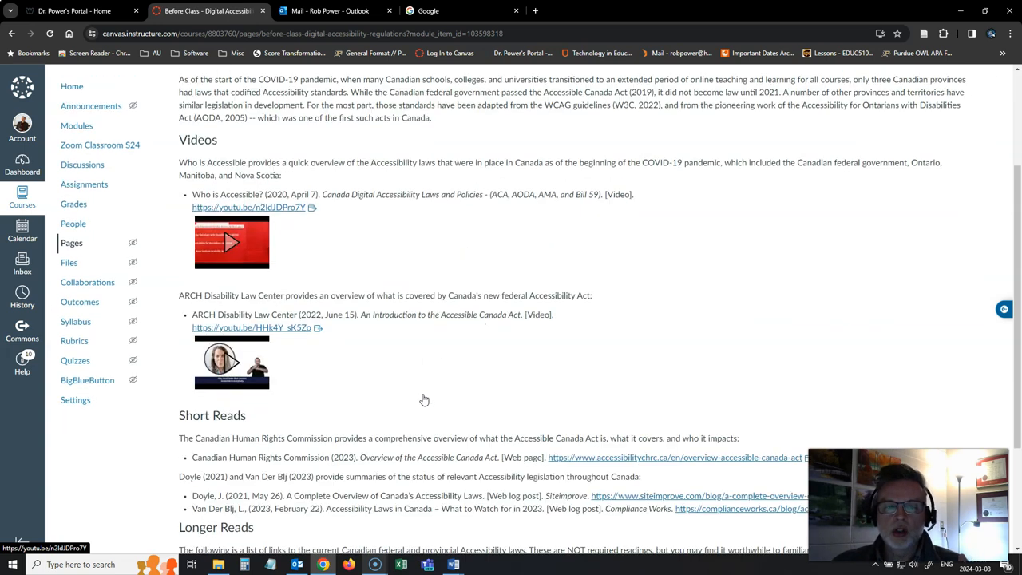
scroll(down, 3)
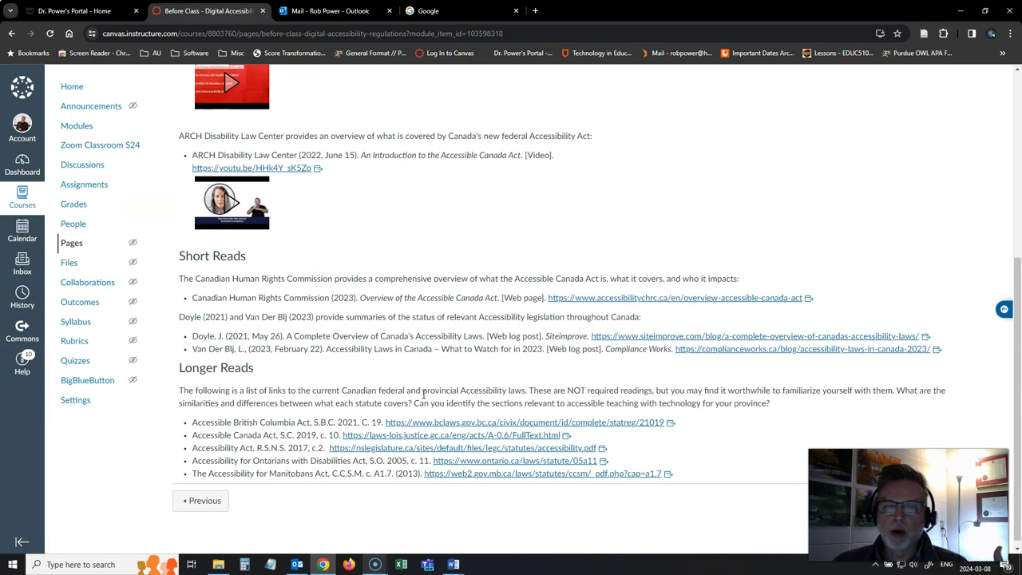
scroll(up, 3)
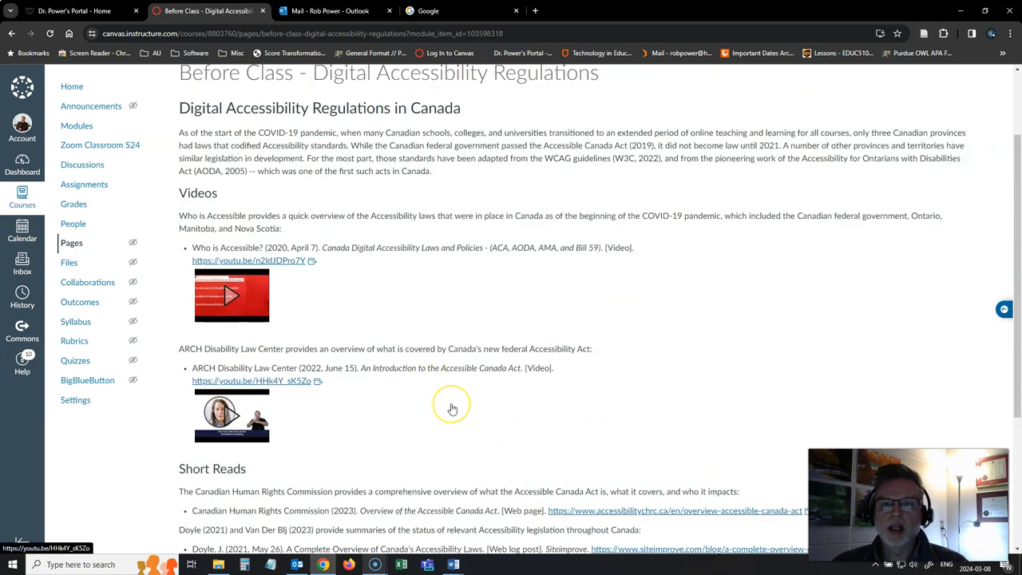
mouse_move(454, 409)
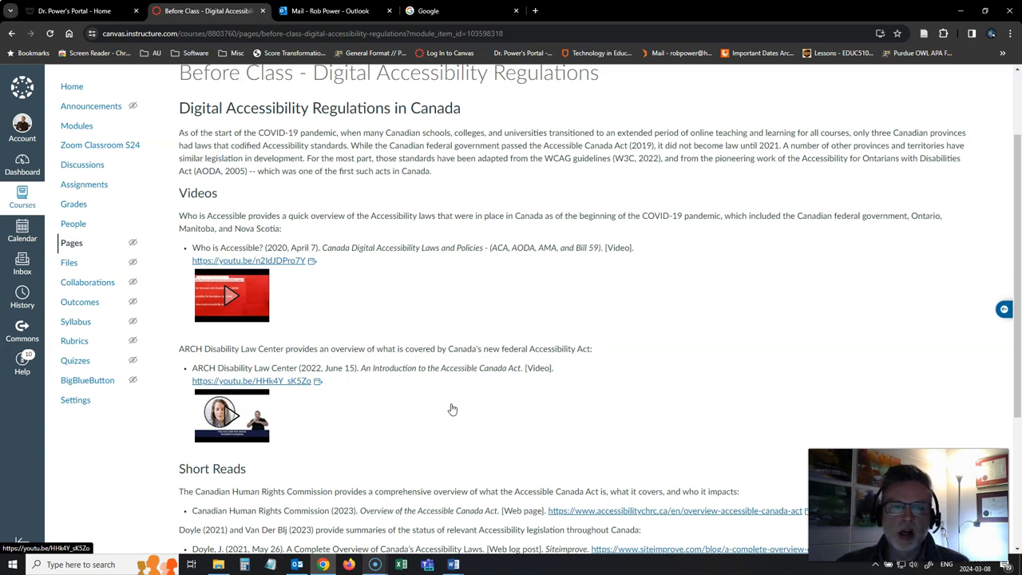
scroll(down, 3)
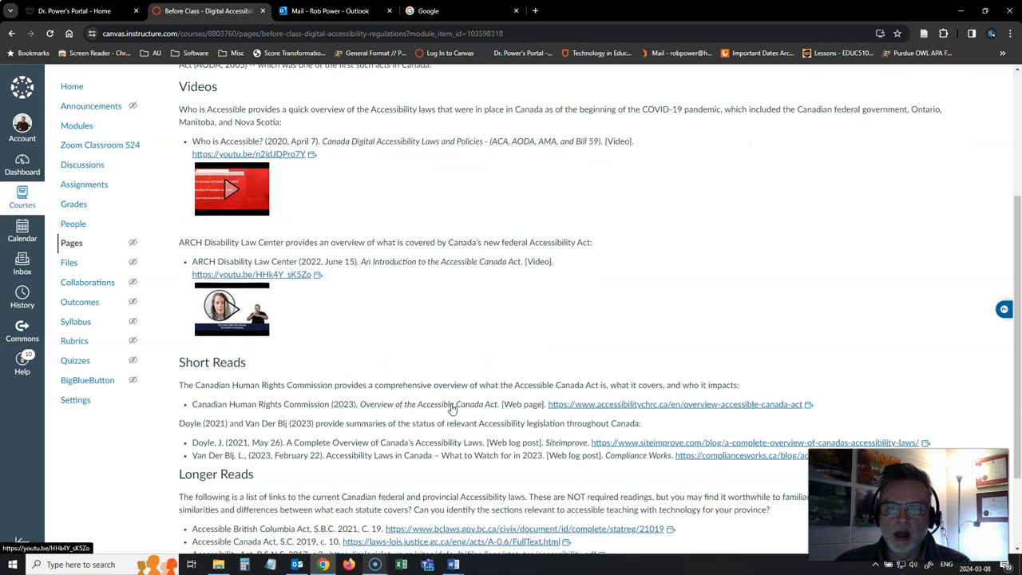
scroll(down, 3)
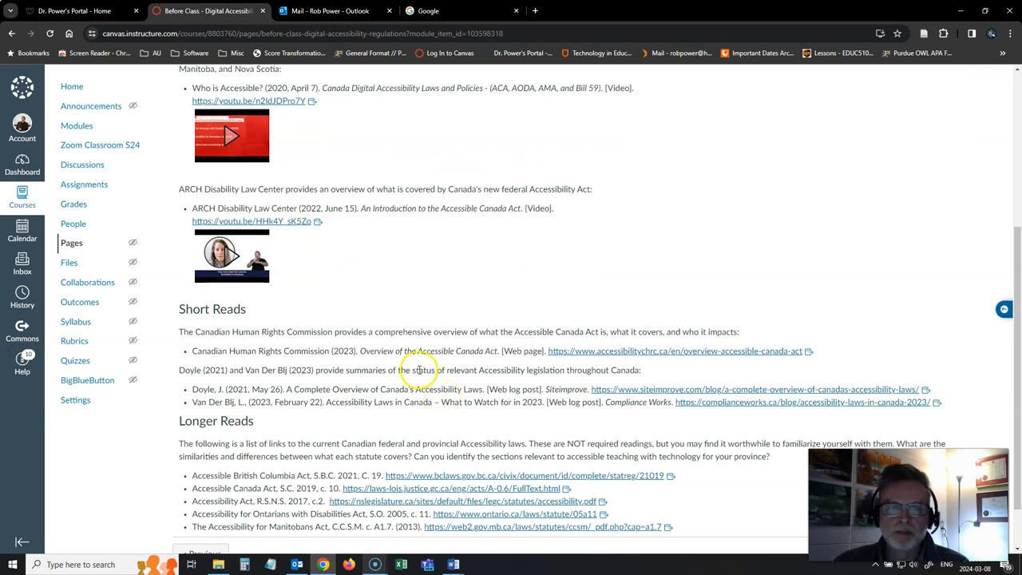
scroll(down, 3)
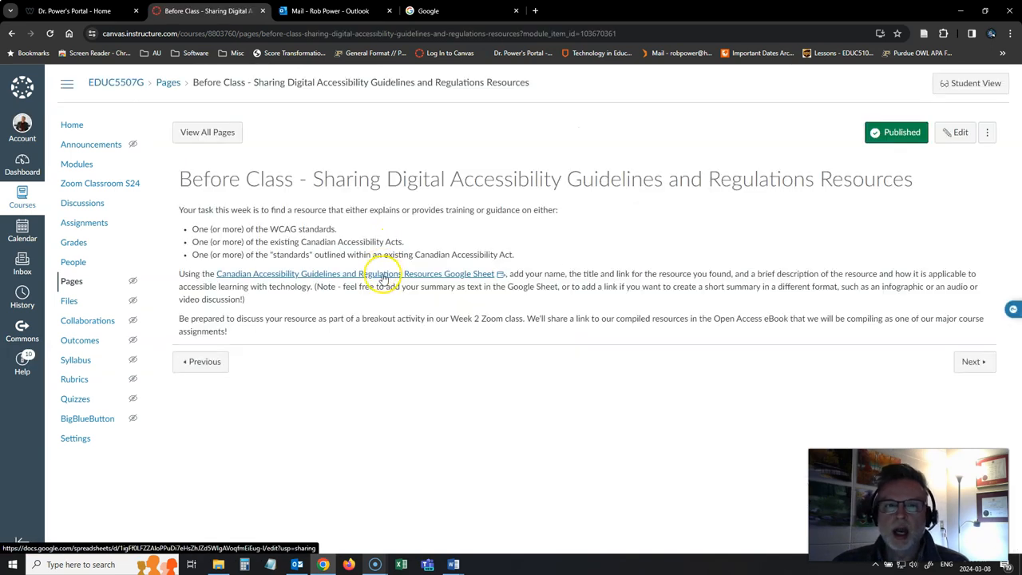
mouse_move(590, 227)
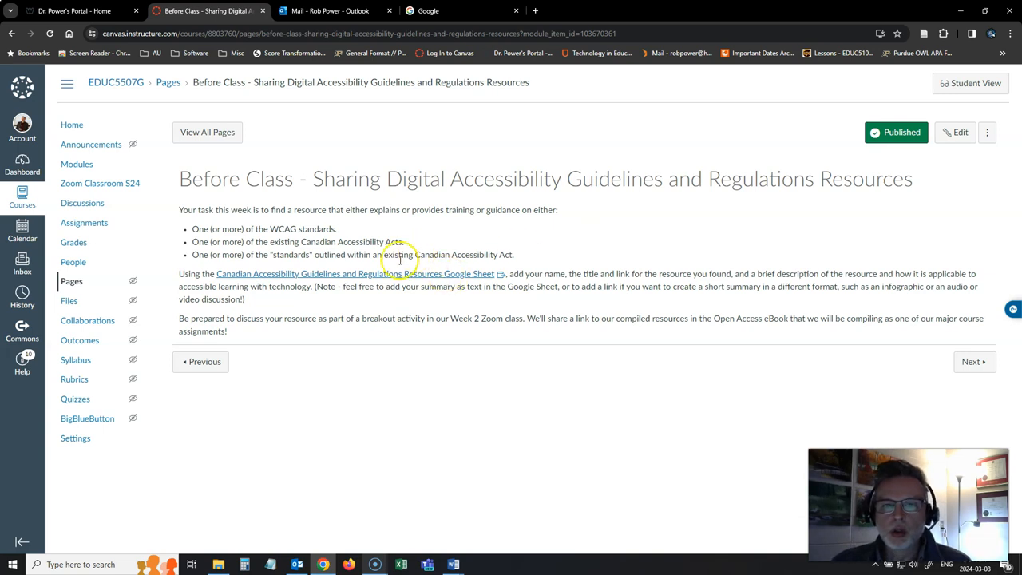
Open the Canadian Accessibility Guidelines and Regulations Resources Google Sheet
click(359, 274)
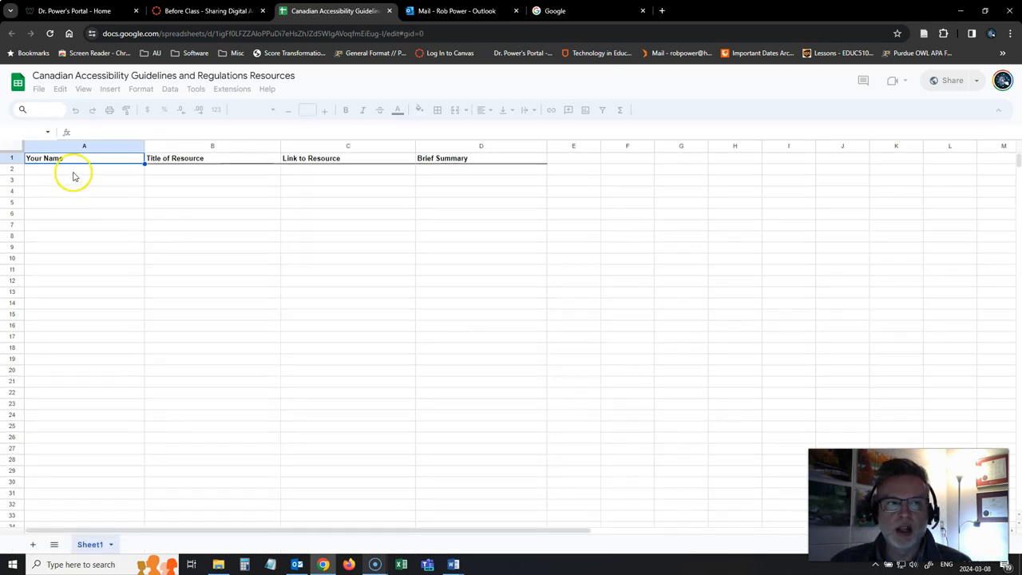
Select cell A2 in the sheet, return to Canvas, and move on to the Week 2 Zoom Class page
click(83, 169)
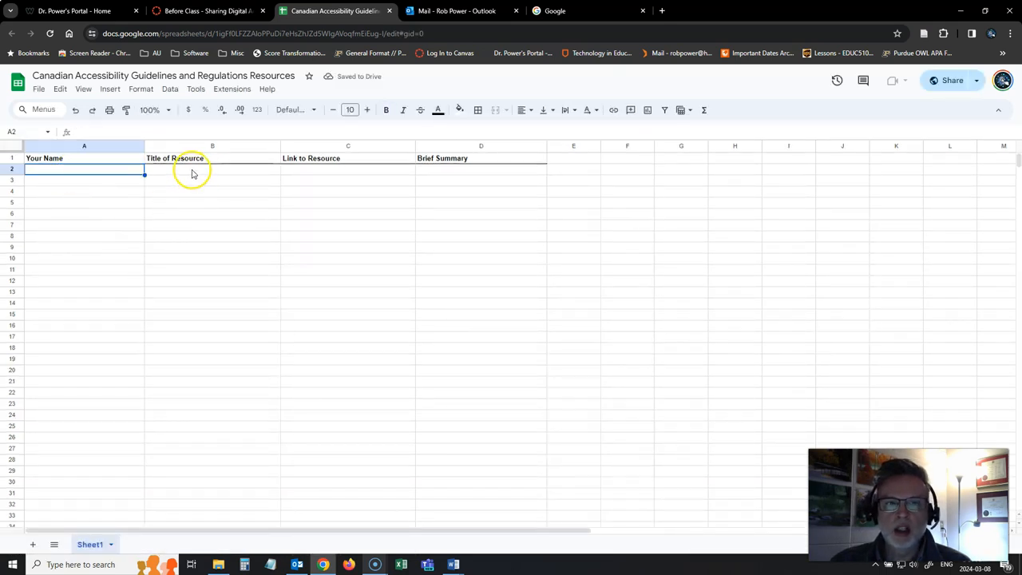
click(481, 170)
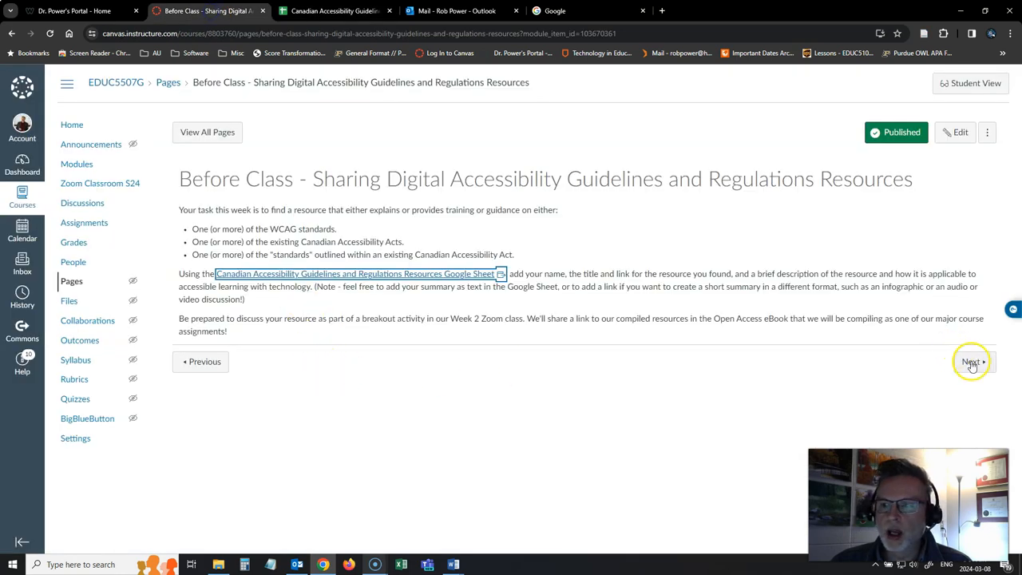
click(971, 361)
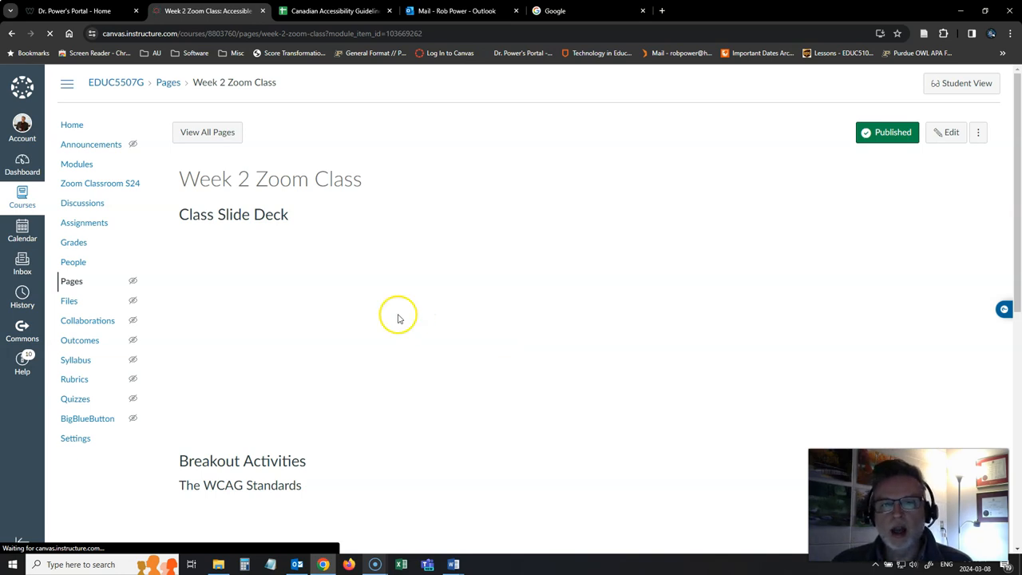
mouse_move(387, 310)
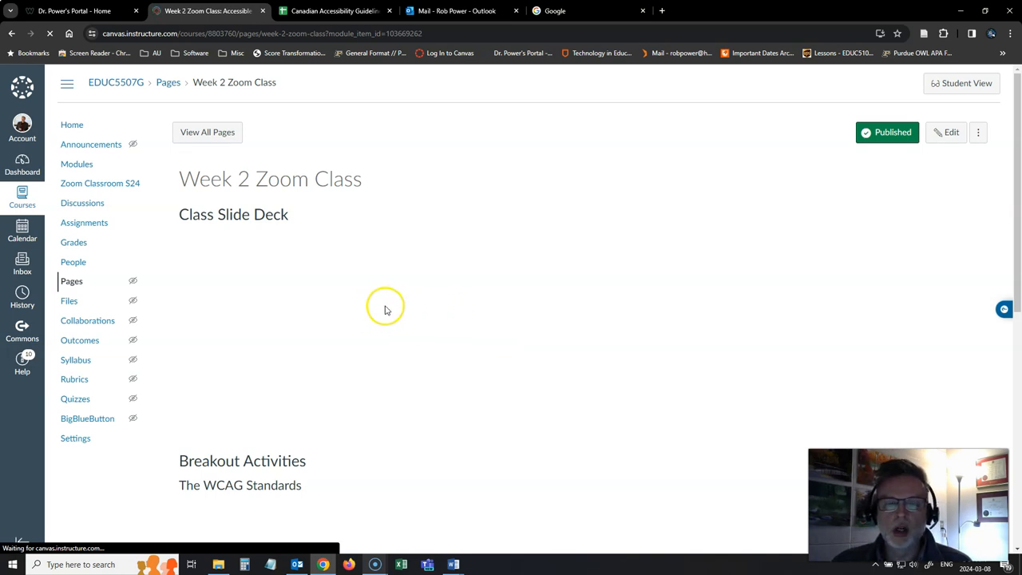
mouse_move(535, 317)
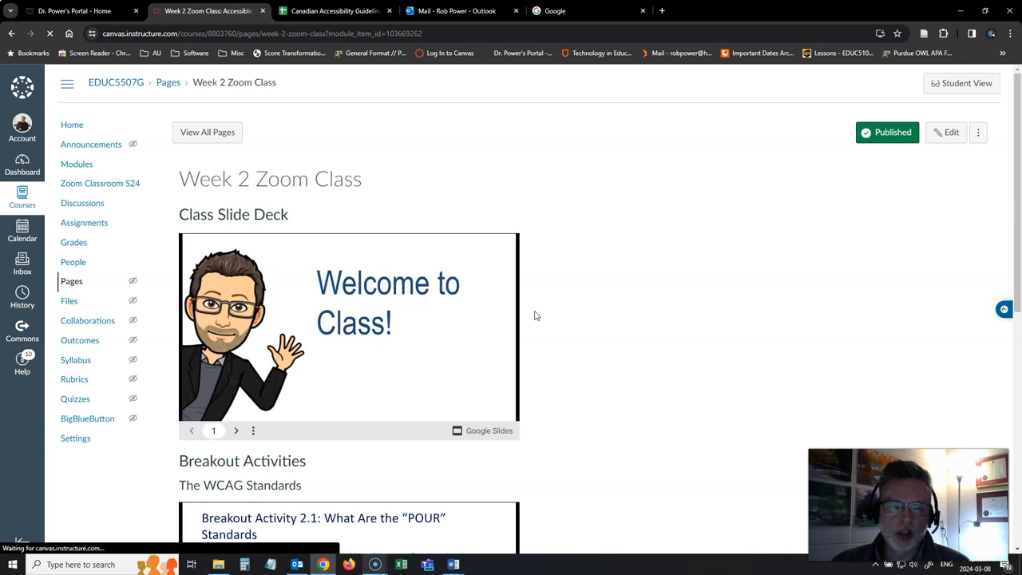
Scroll through the Week 2 Zoom Class page, then return to the course home page
scroll(down, 3)
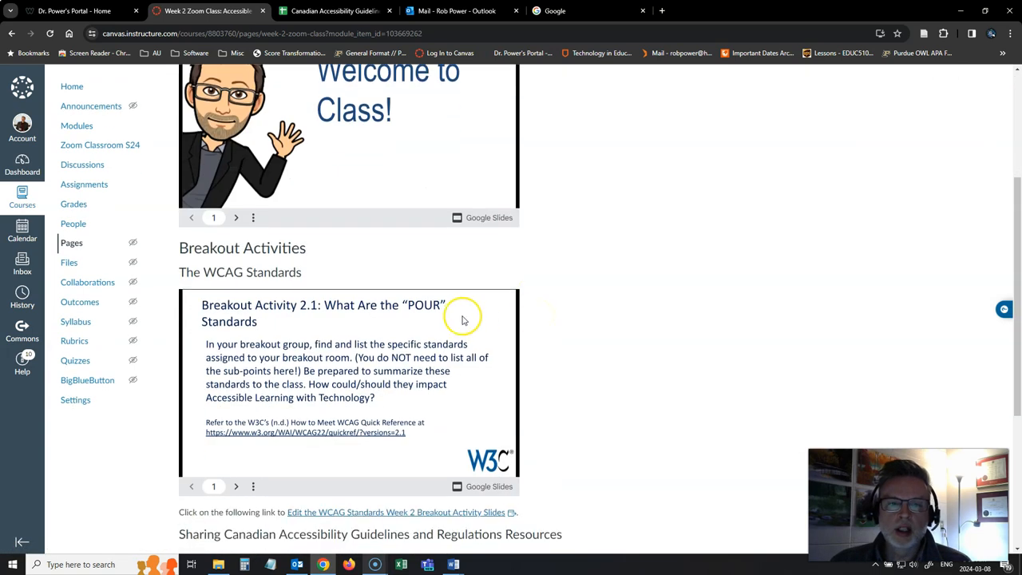
mouse_move(462, 318)
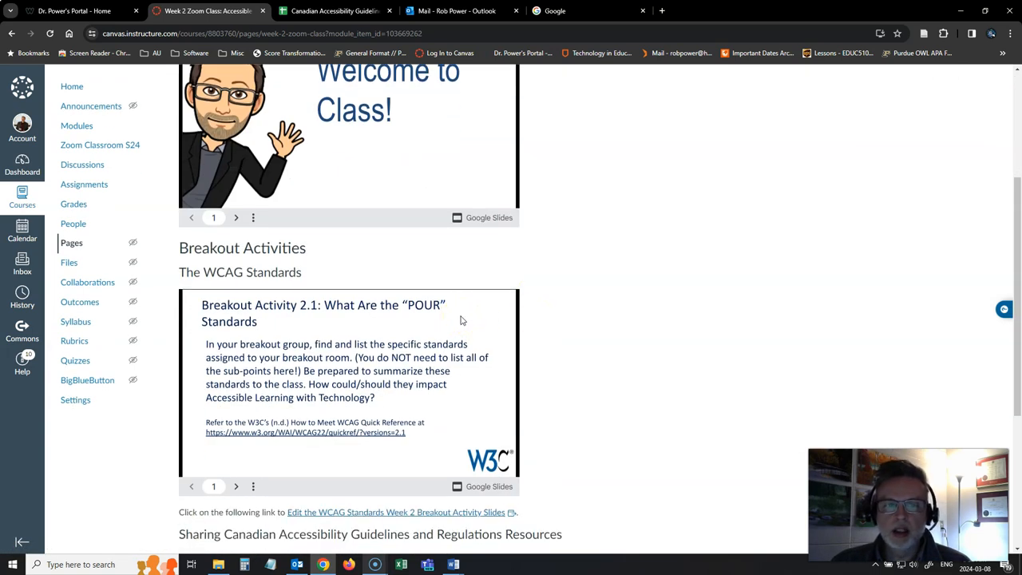
scroll(down, 3)
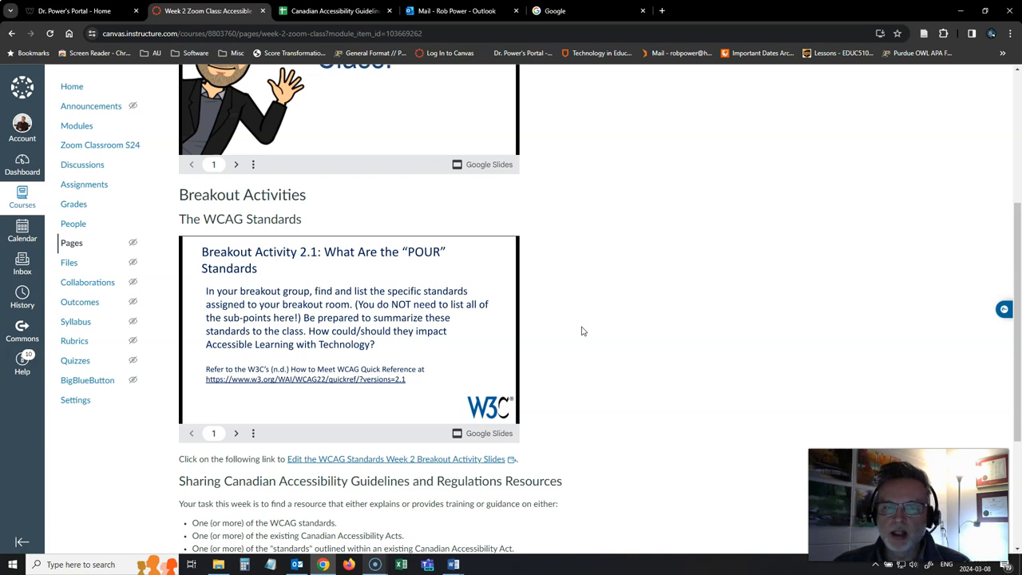
scroll(down, 3)
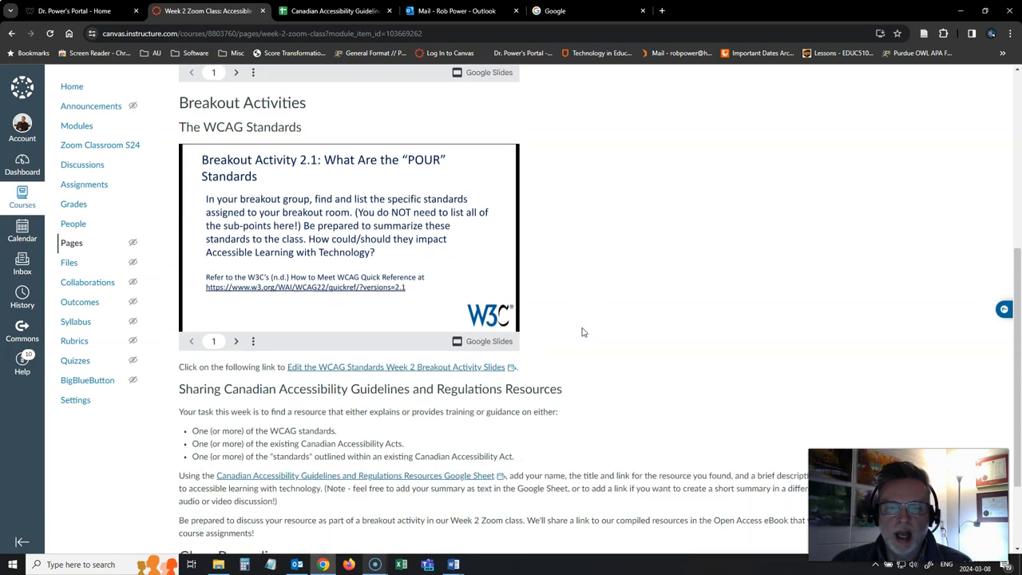
scroll(down, 3)
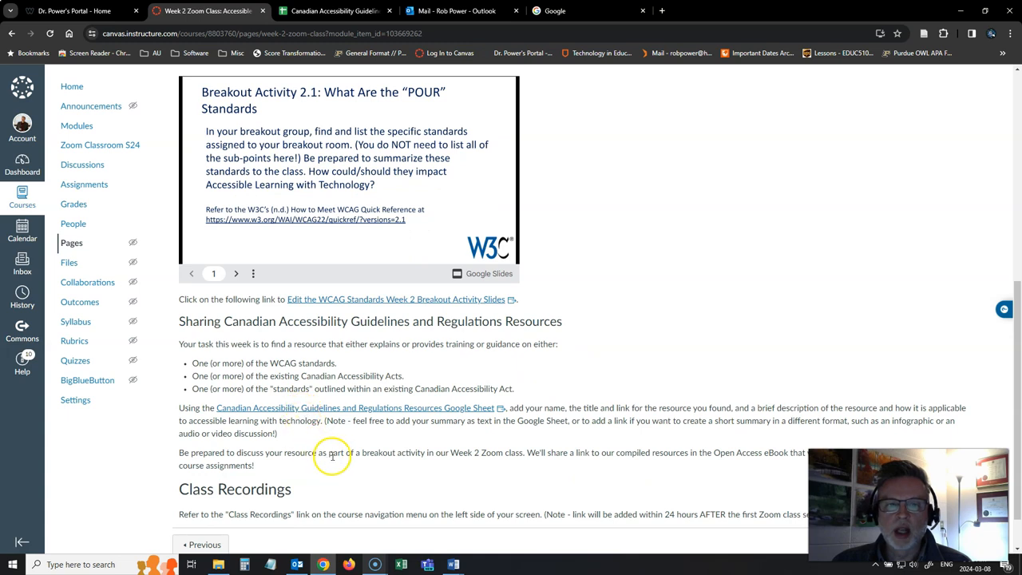
scroll(down, 3)
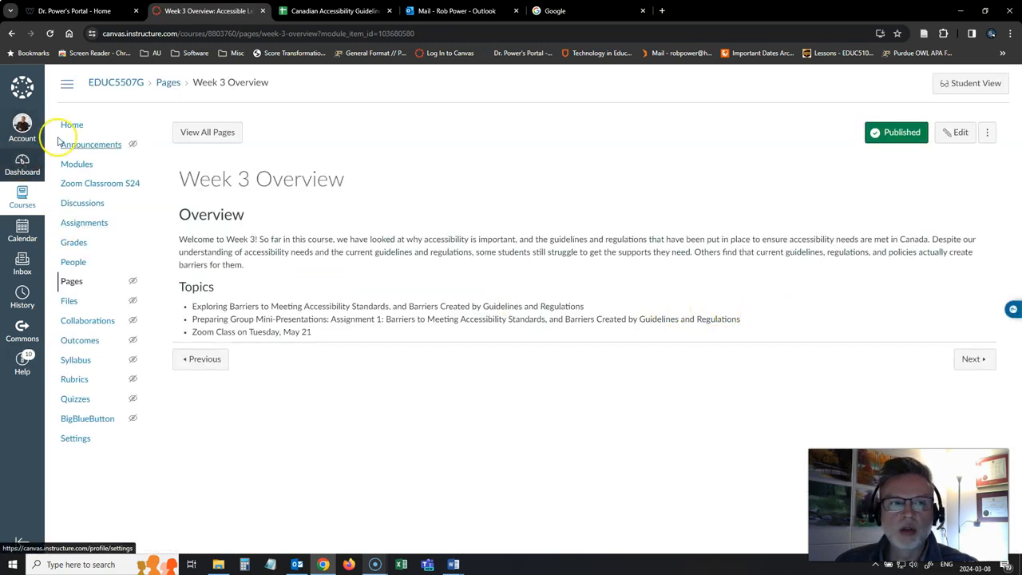
click(72, 124)
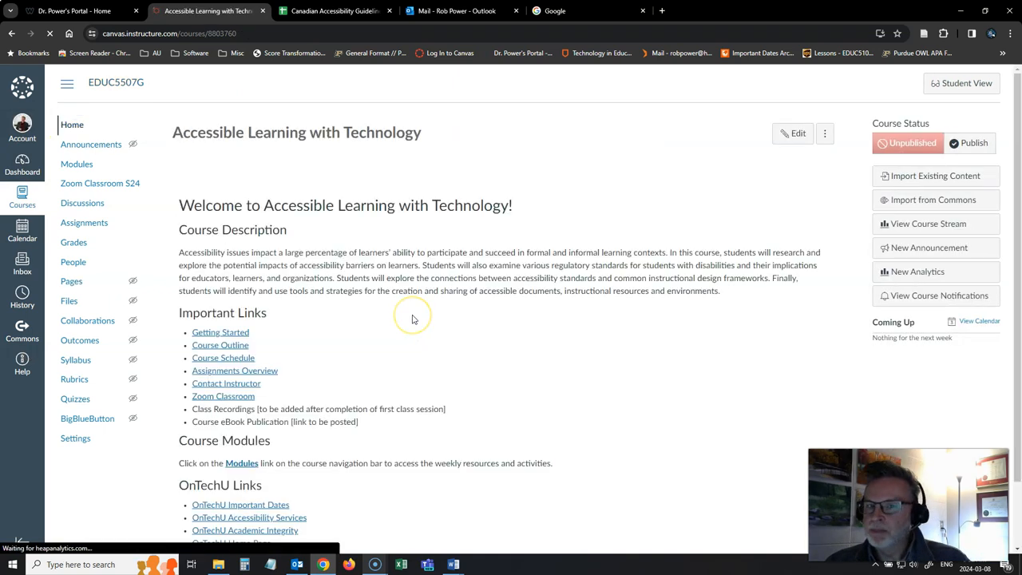